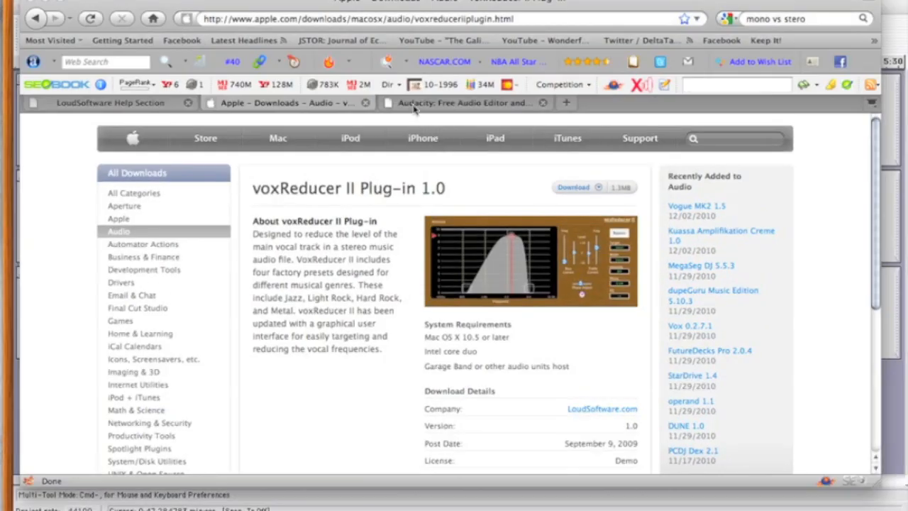
Leave the voxReducer plug-in page in Firefox and bring the Audacity window forward
left_click(461, 103)
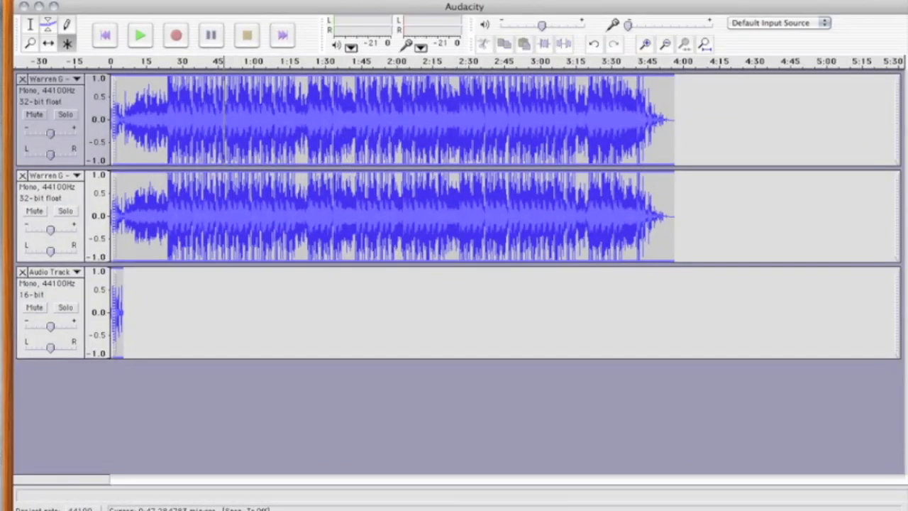
left_click(106, 6)
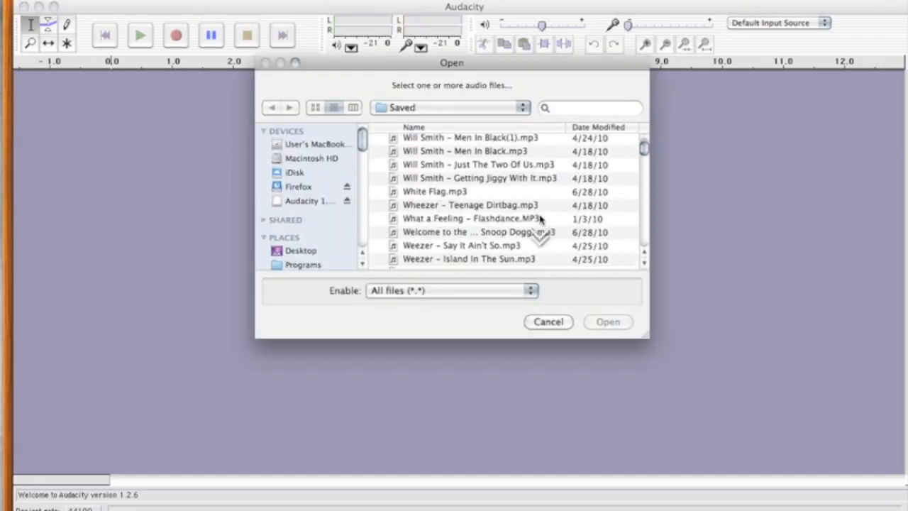
Scroll through the Saved folder to locate the Warren G MP3
scroll("down", 3)
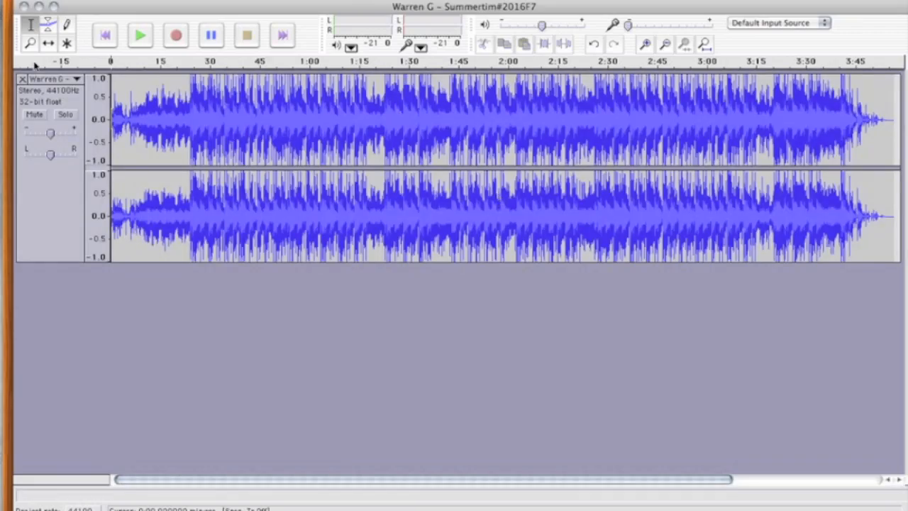
Split the Warren G stereo track and make the left and right tracks mono
left_click(54, 79)
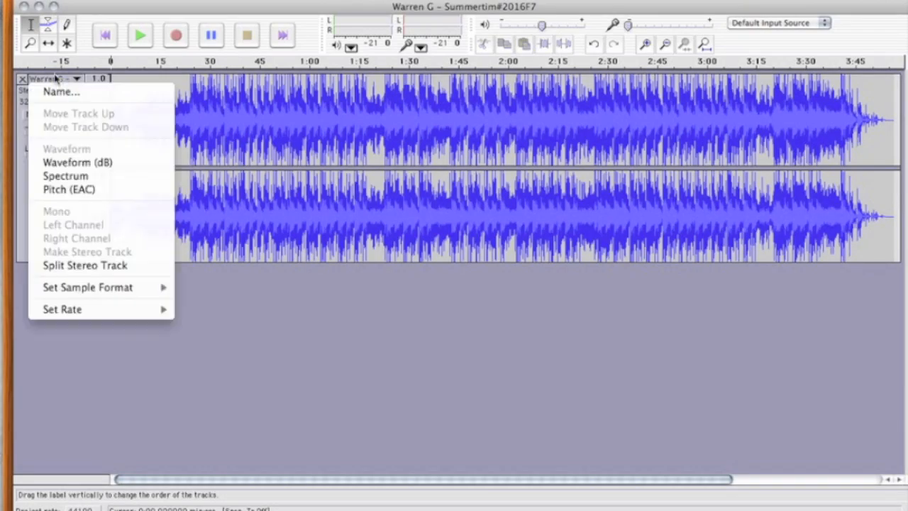
mouse_move(48, 235)
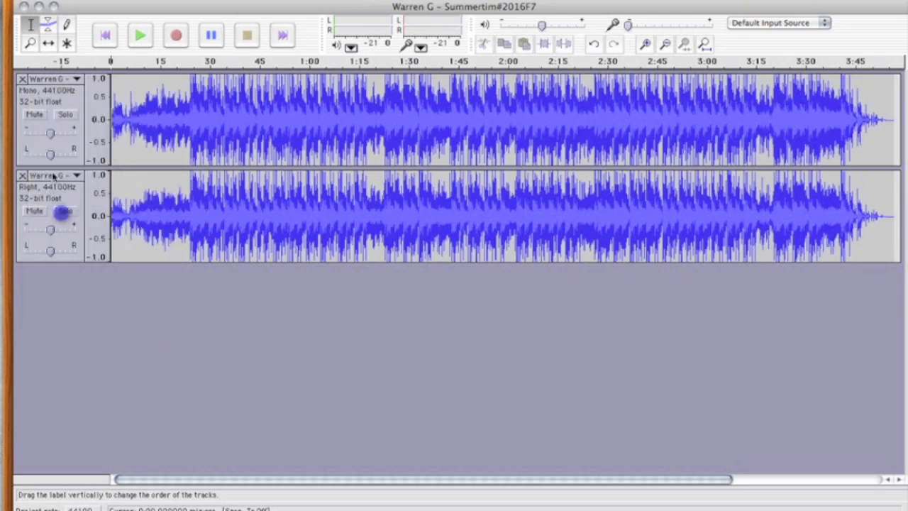
left_click(53, 176)
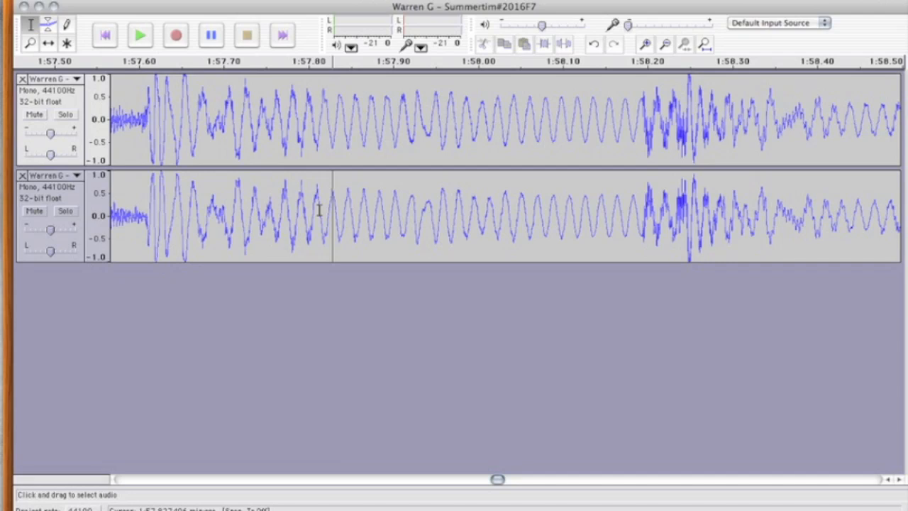
mouse_move(275, 321)
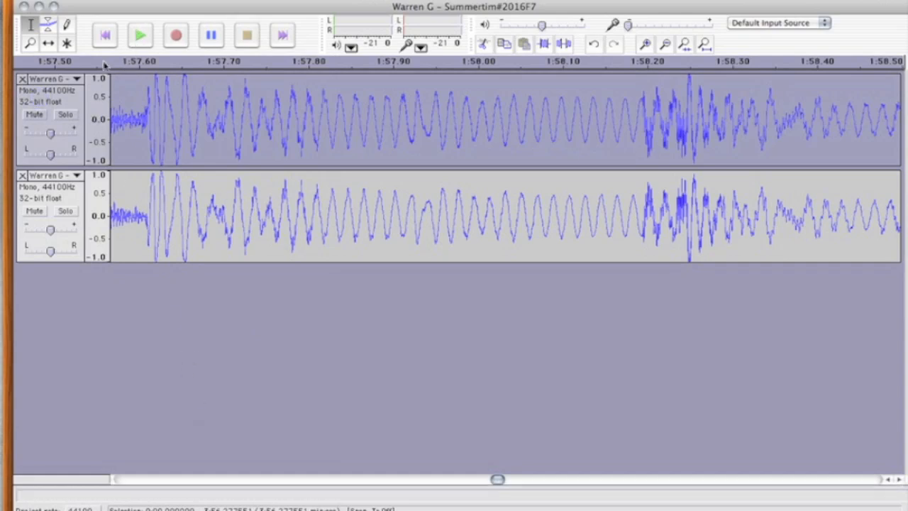
Invert the lower track, play the mix with the top track soloed and unsoloed, then stop
left_click(140, 35)
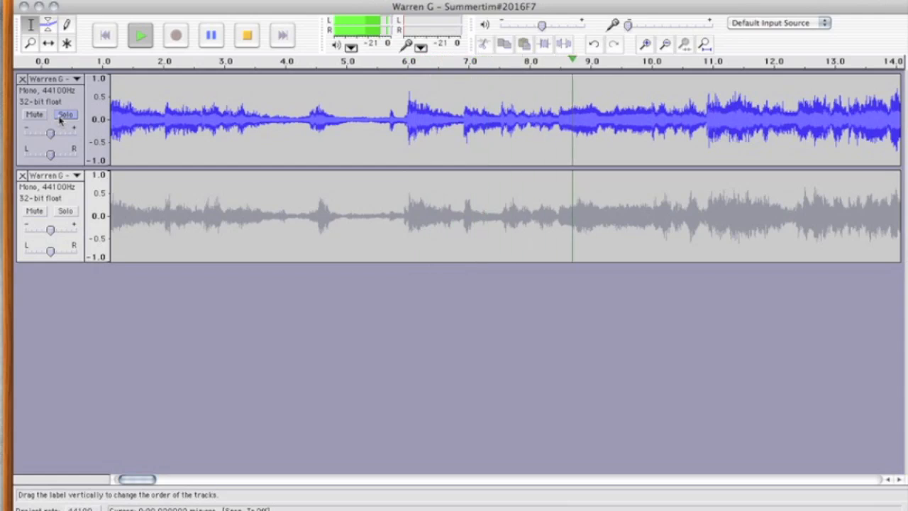
left_click(65, 115)
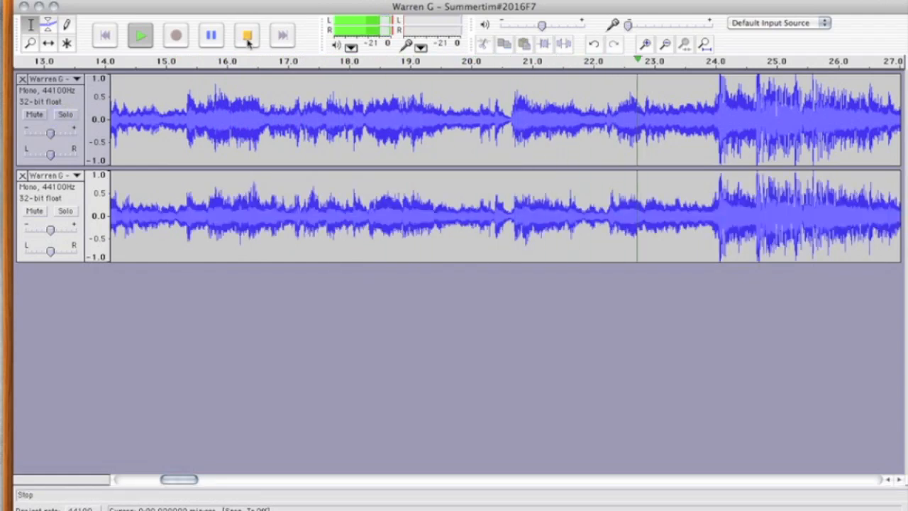
left_click(246, 35)
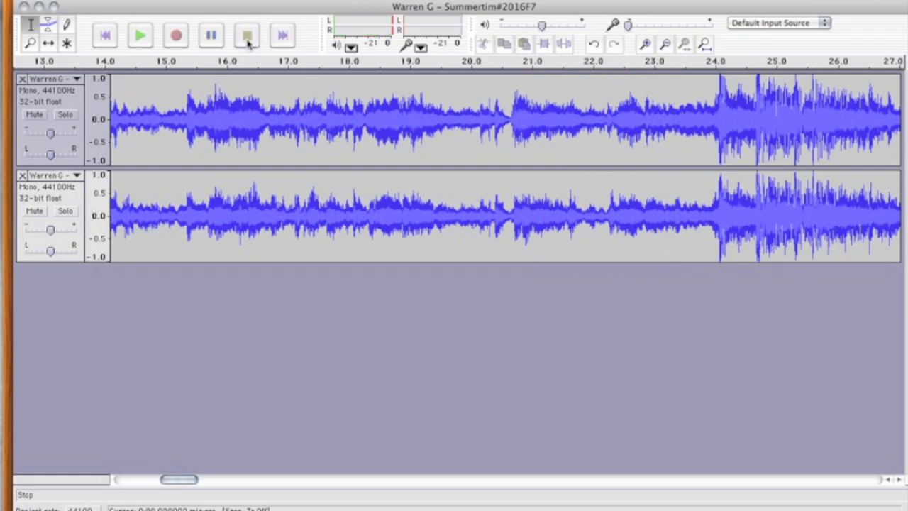